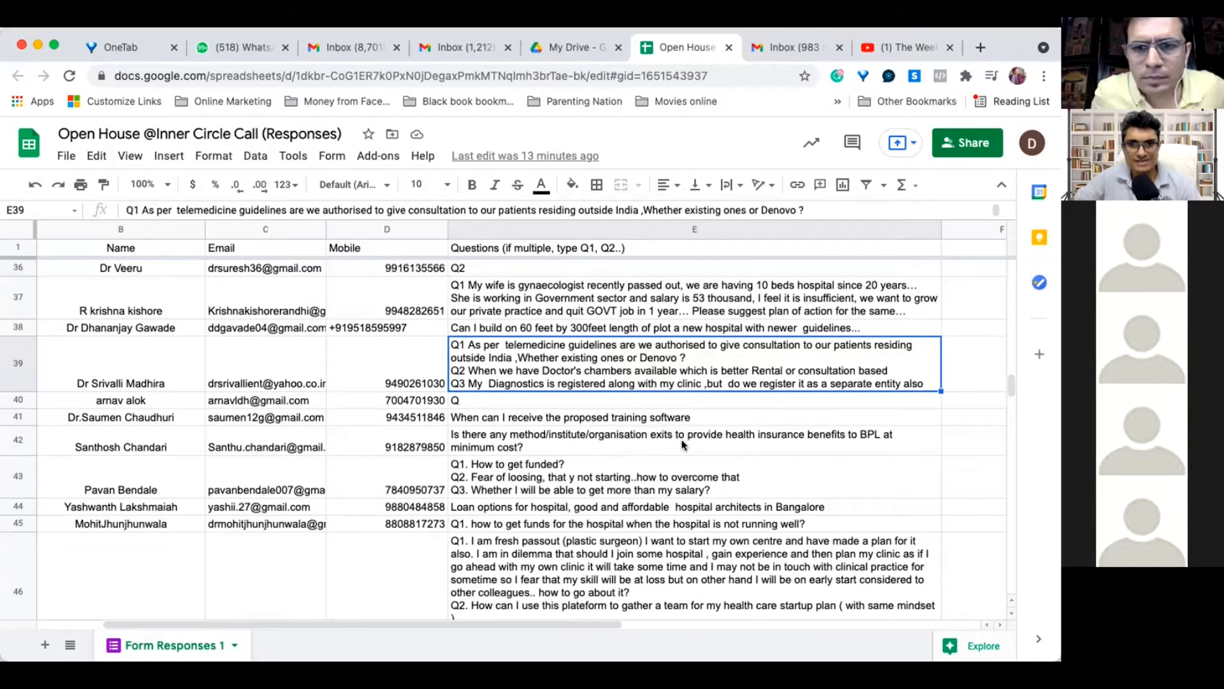
pyautogui.moveTo(742, 442)
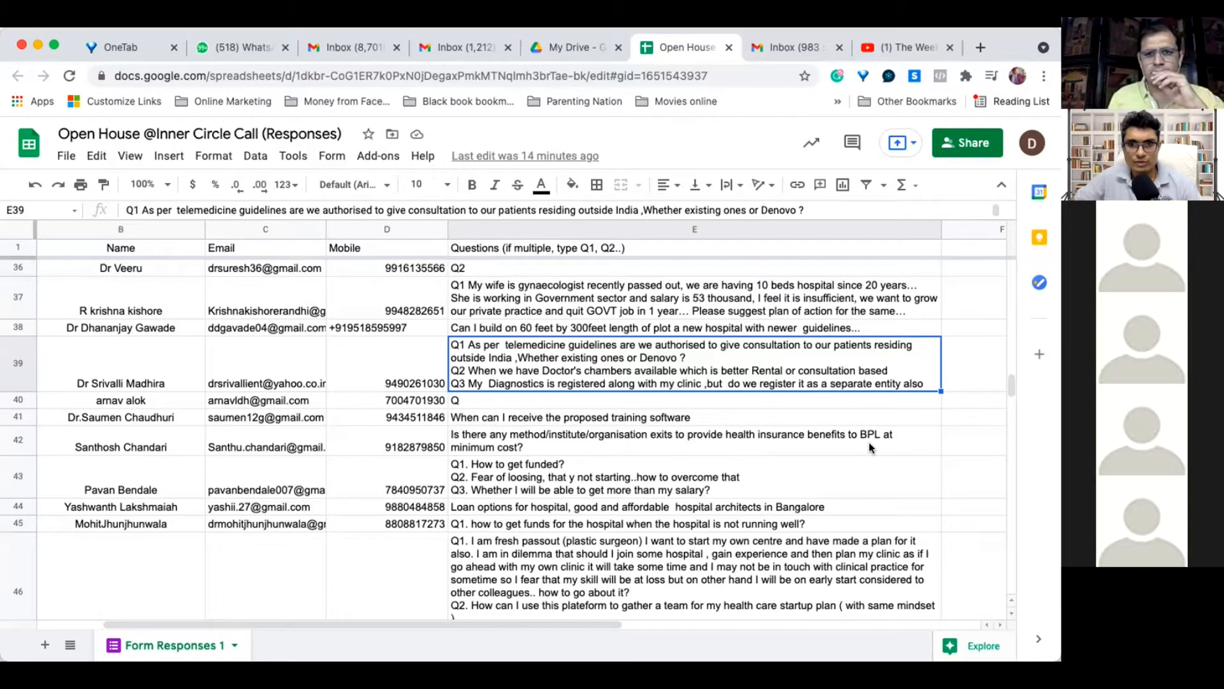
pyautogui.moveTo(557, 456)
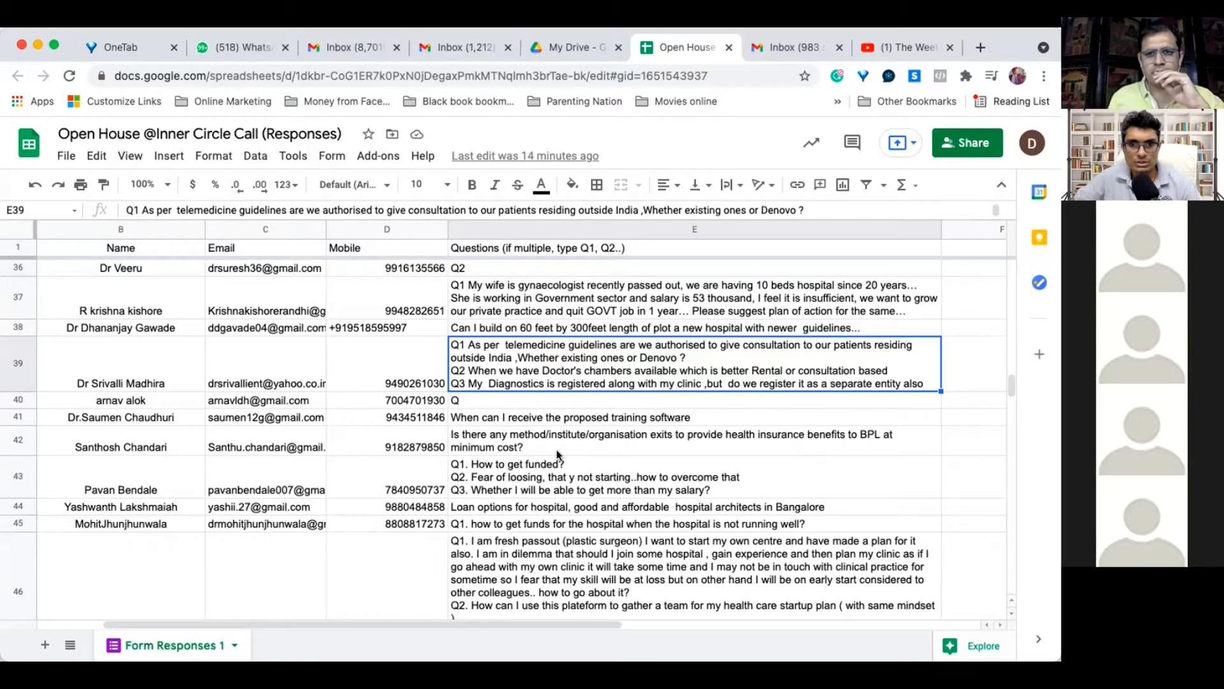
pyautogui.moveTo(567, 450)
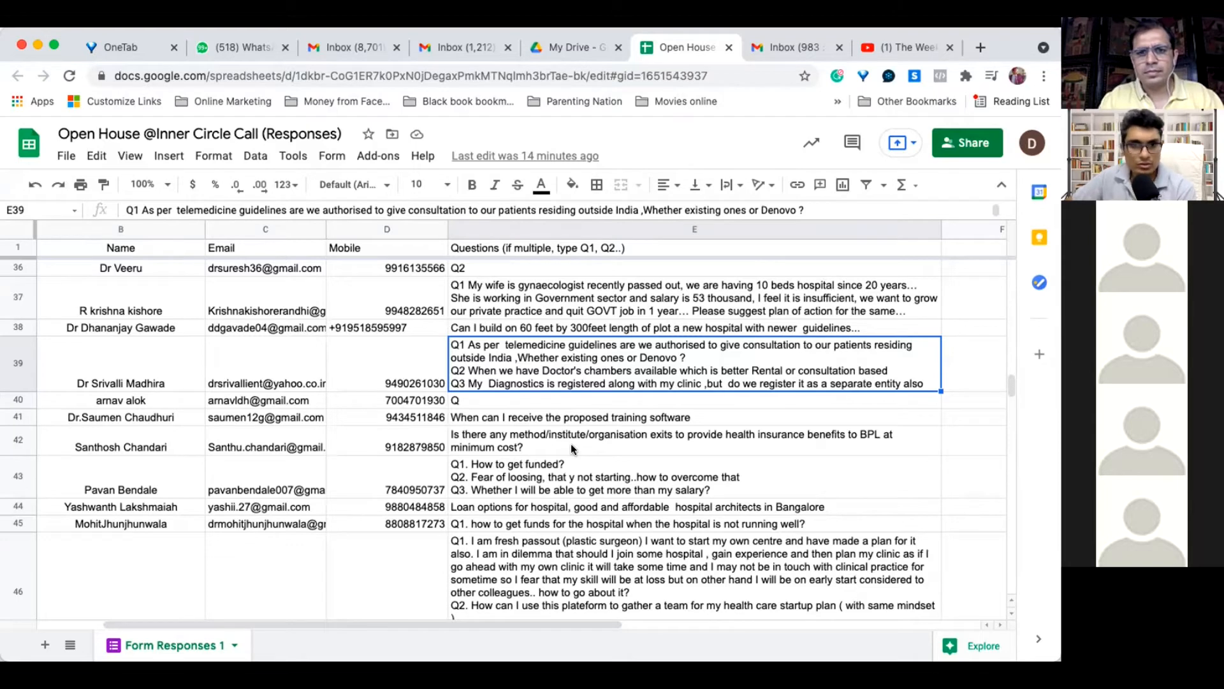
# Step: Select cell E42, the question on health insurance benefits for BPL families at minimum cost
pyautogui.click(672, 440)
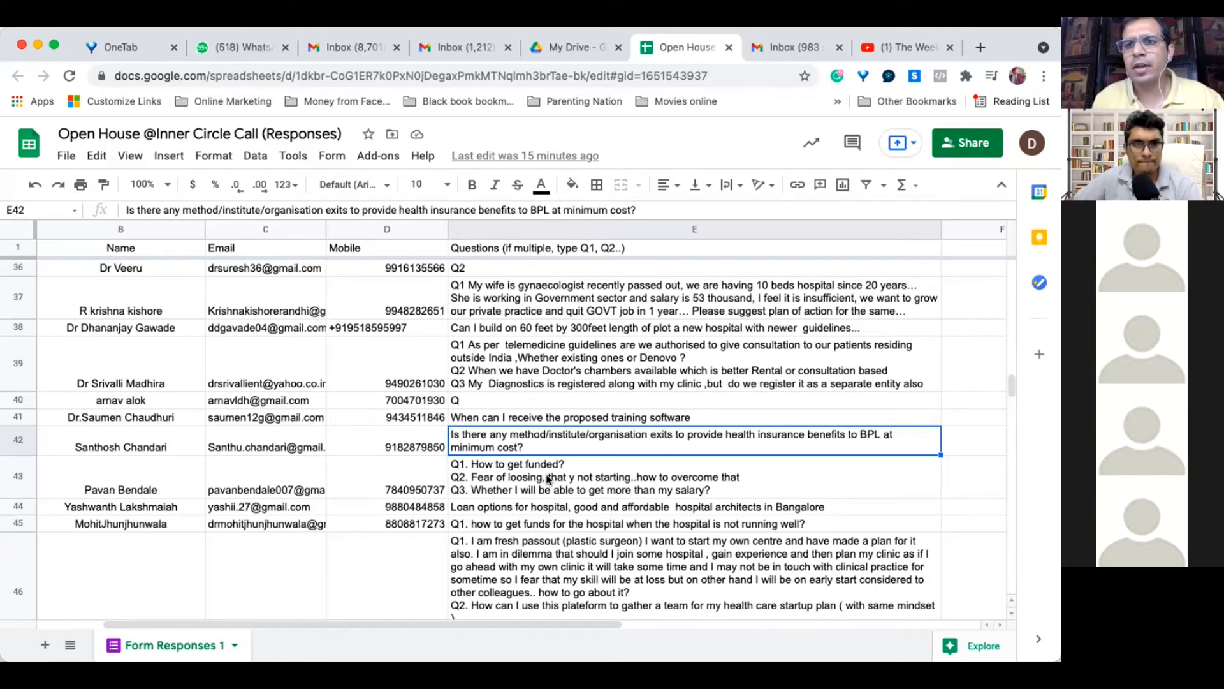
pyautogui.moveTo(545, 490)
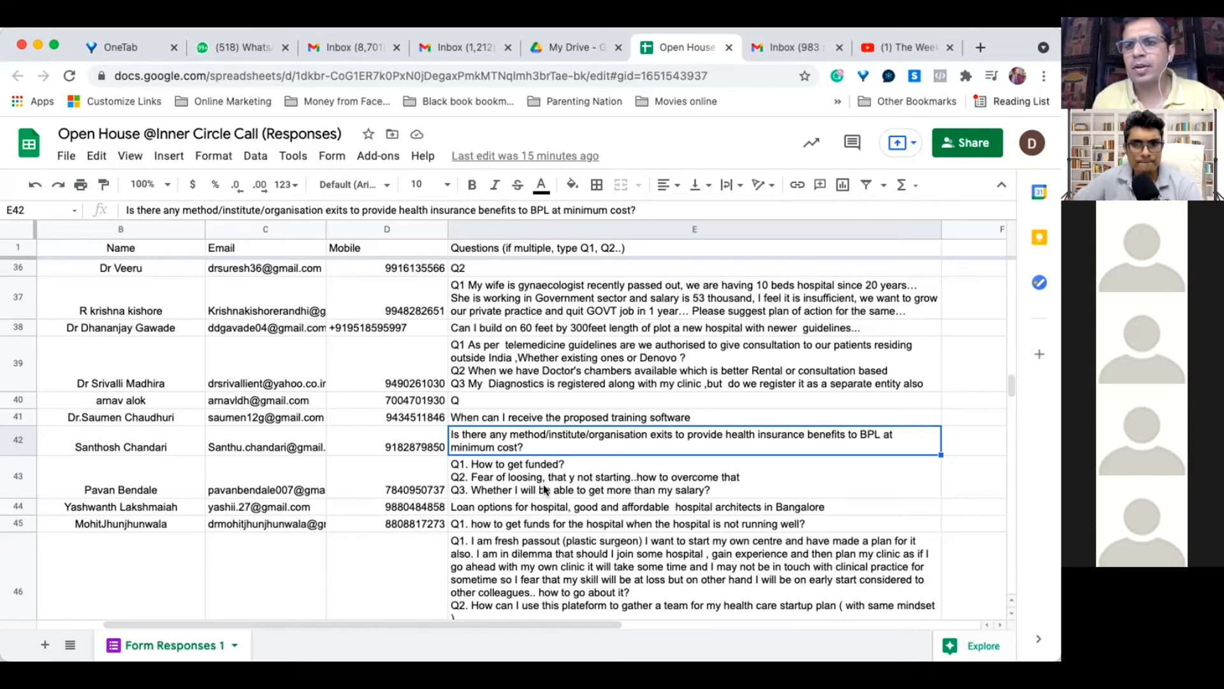